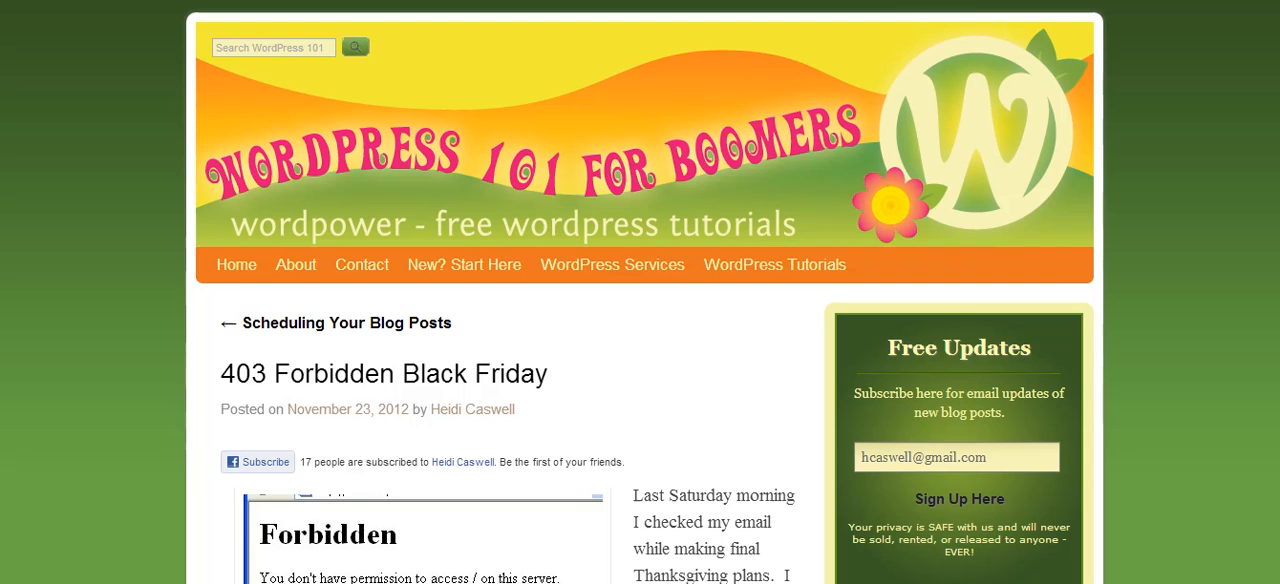
Select the bot-blocking rewrite rules and search Google for 'Baiduspider' to find how to block it.
{"action": "scroll", "scroll_direction": "down", "scroll_amount": 3}
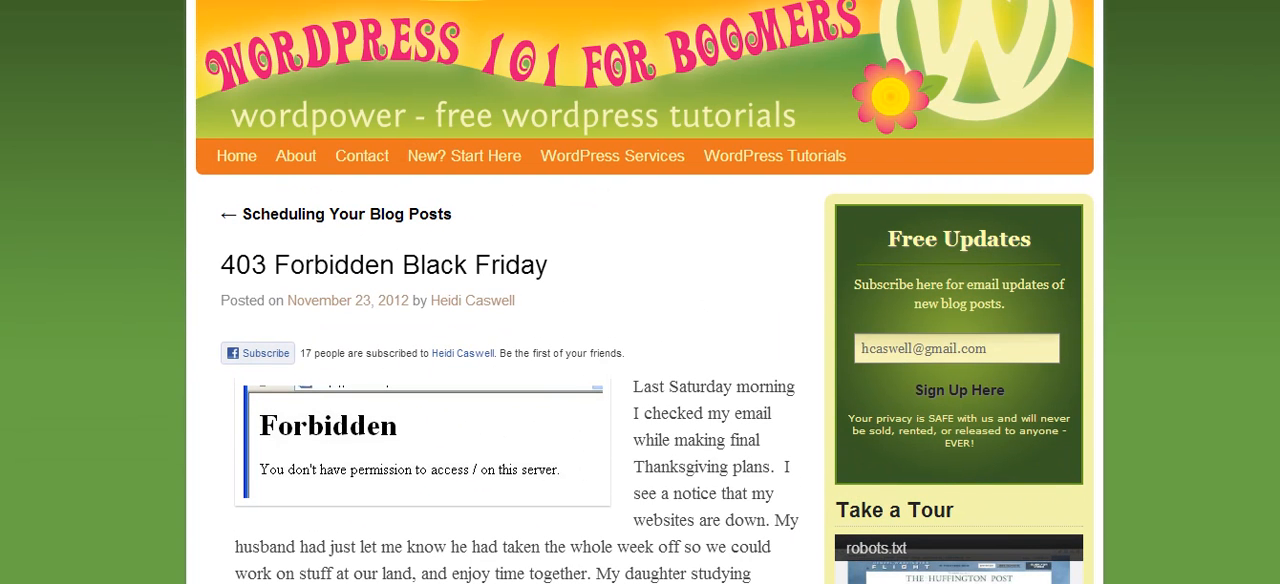
{"action": "scroll", "scroll_direction": "down", "scroll_amount": 3}
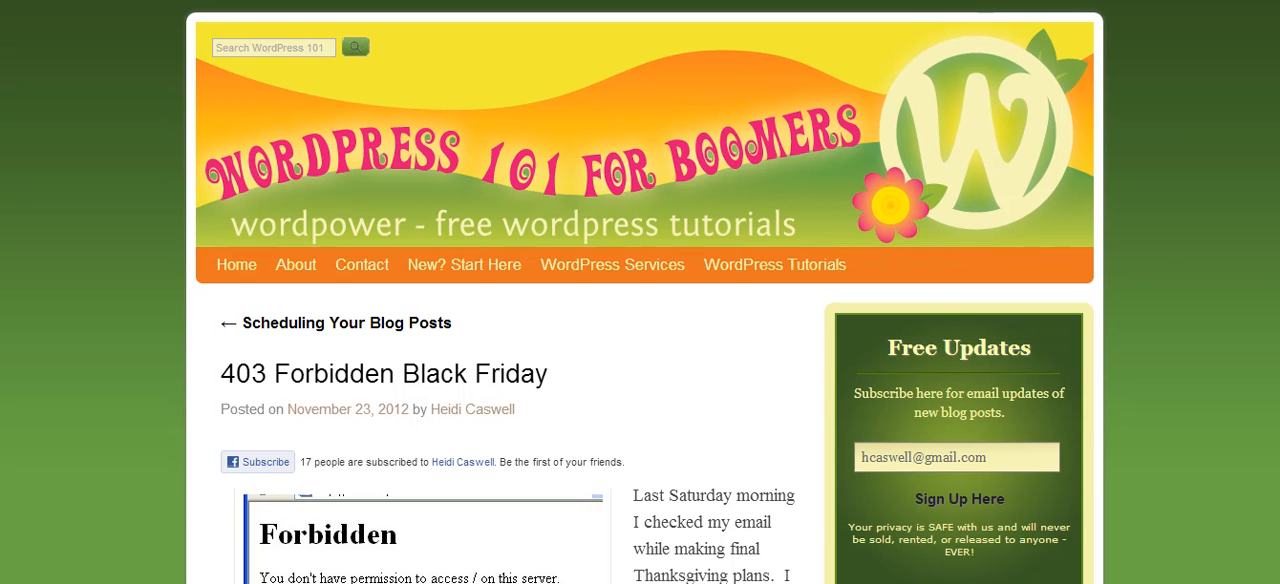
{"action": "mouse_move", "coordinate": [578, 12]}
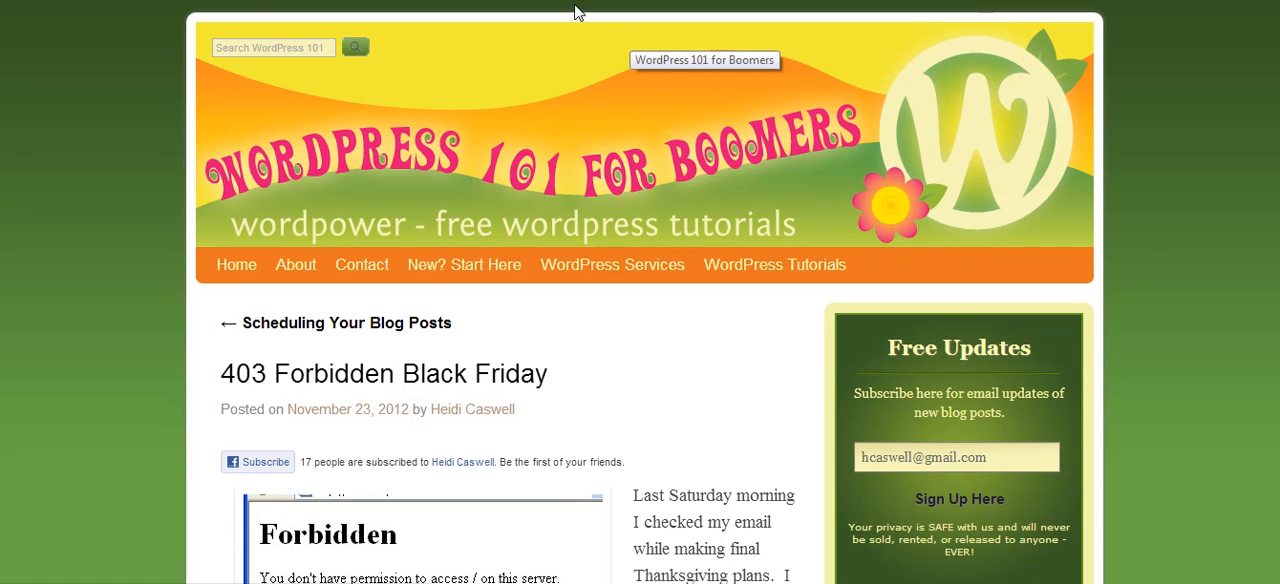
{"action": "mouse_move", "coordinate": [120, 564]}
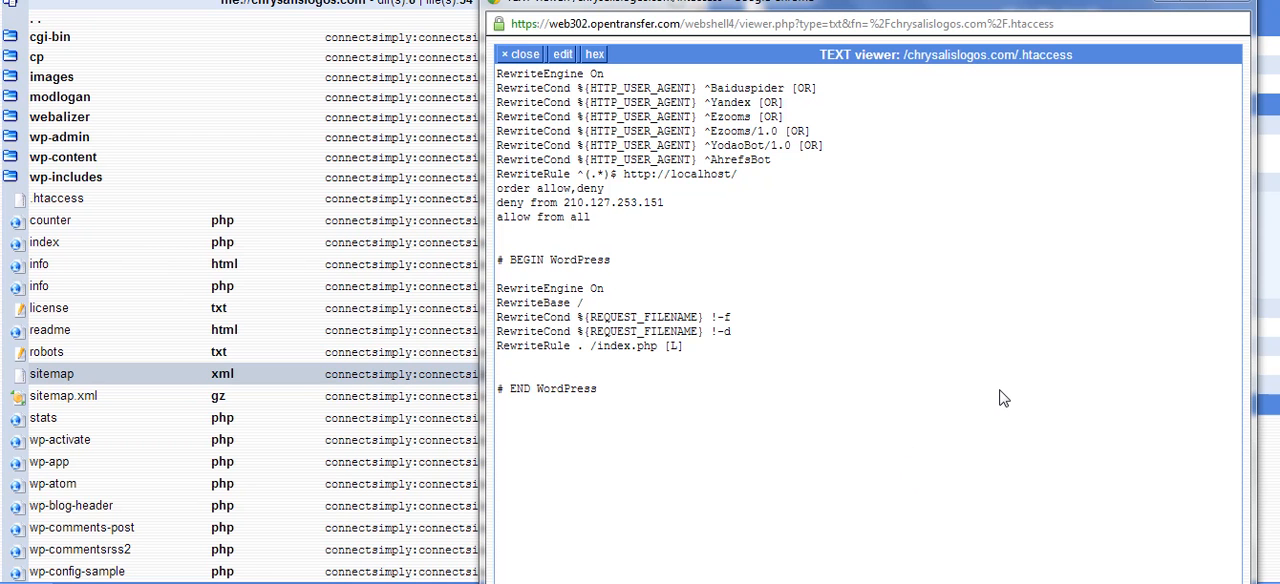
{"action": "mouse_move", "coordinate": [500, 268]}
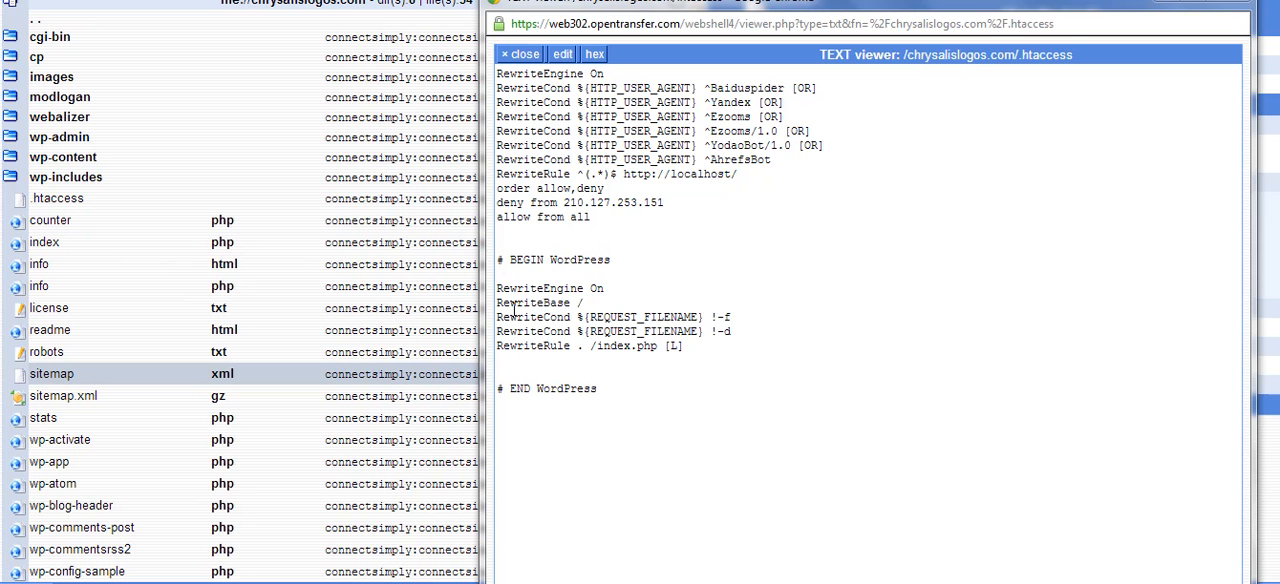
{"action": "mouse_move", "coordinate": [544, 332]}
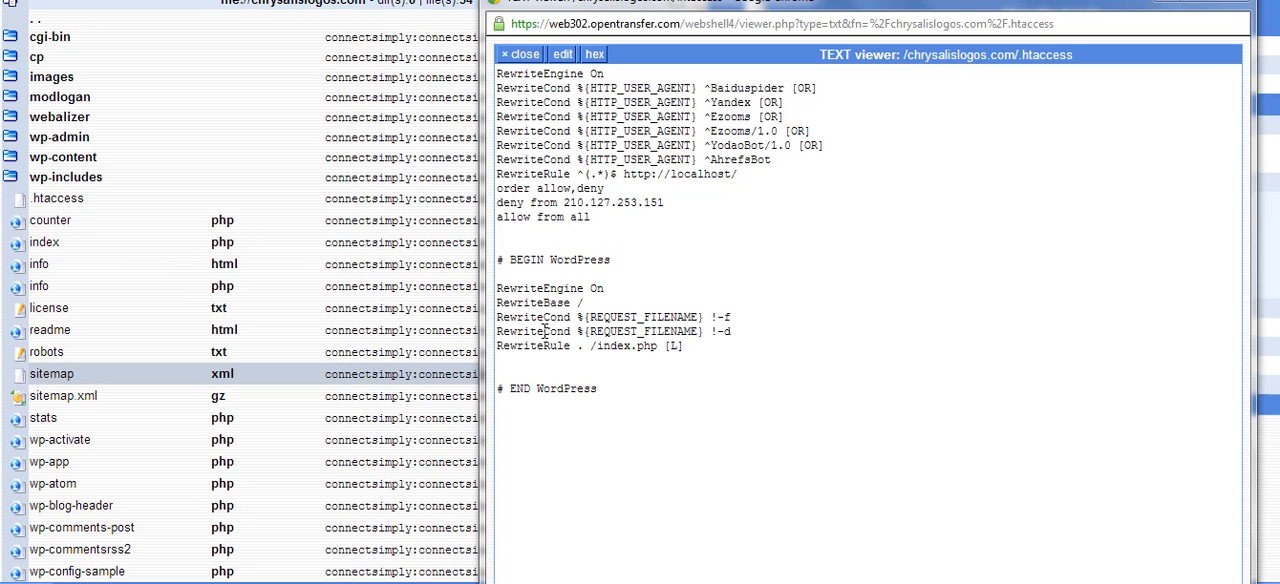
{"action": "mouse_move", "coordinate": [568, 404]}
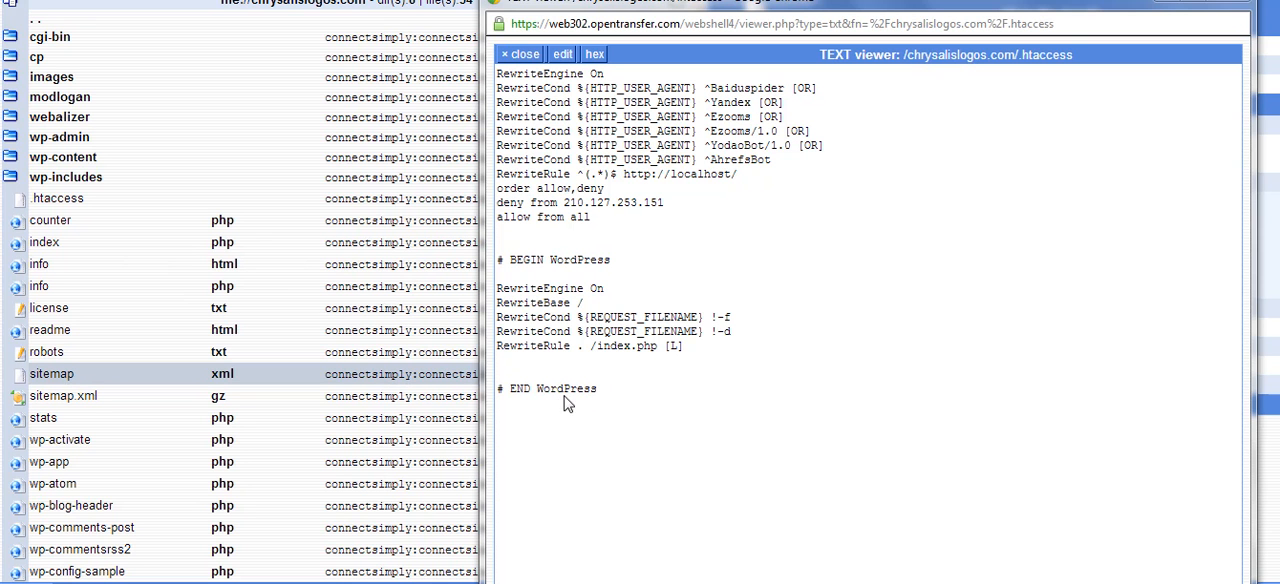
{"action": "mouse_move", "coordinate": [522, 392]}
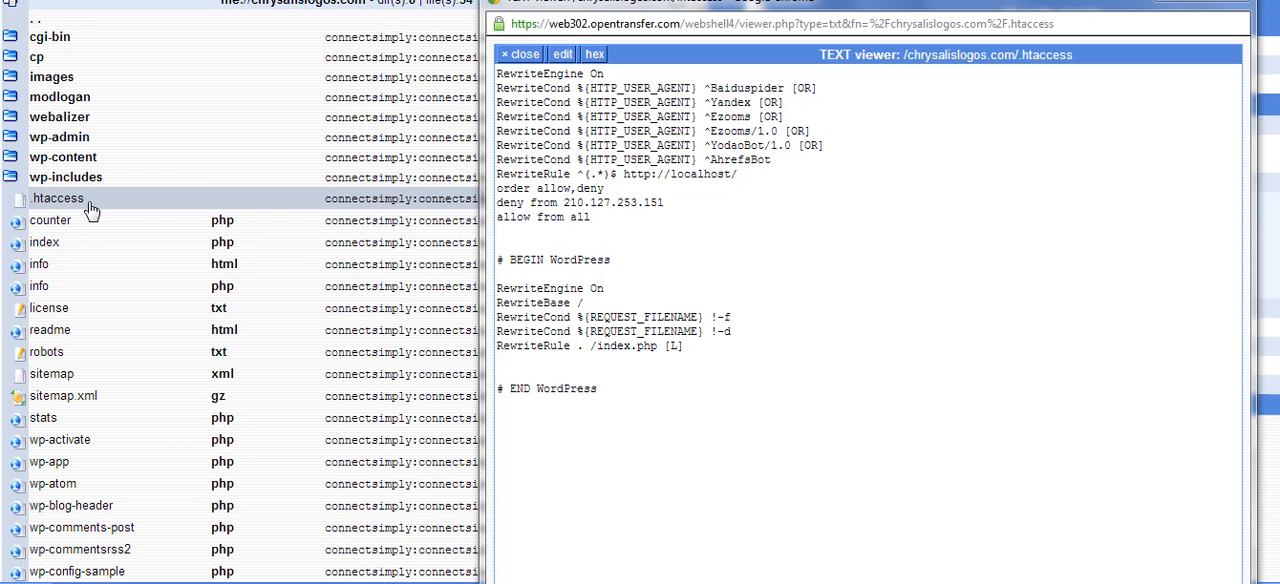
{"action": "mouse_move", "coordinate": [108, 204]}
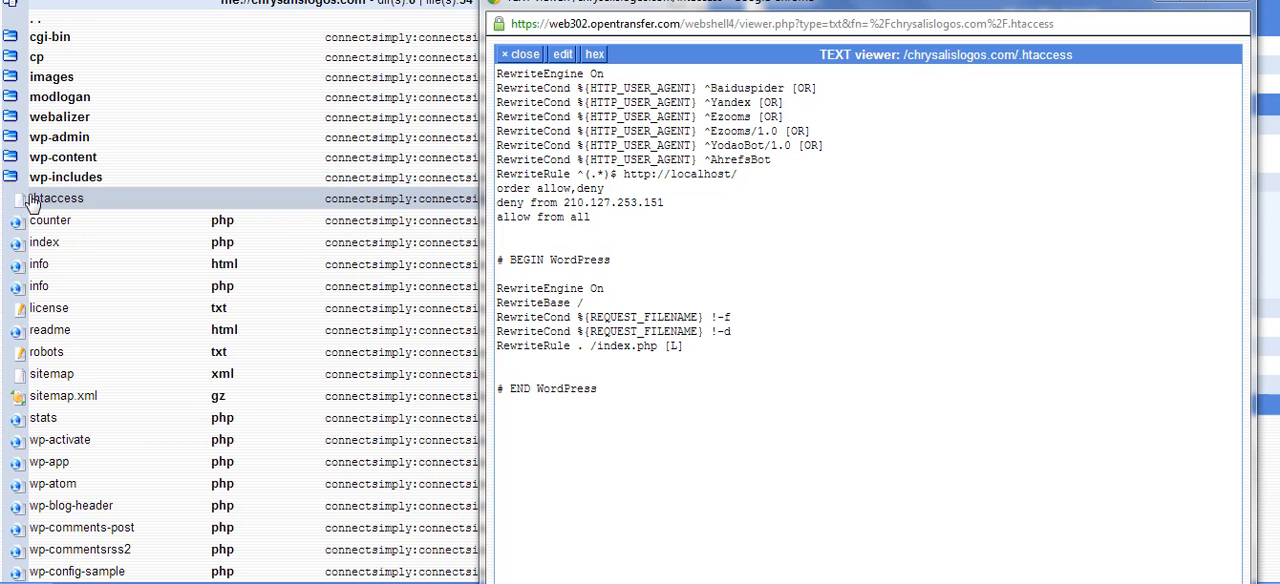
{"action": "mouse_move", "coordinate": [64, 198]}
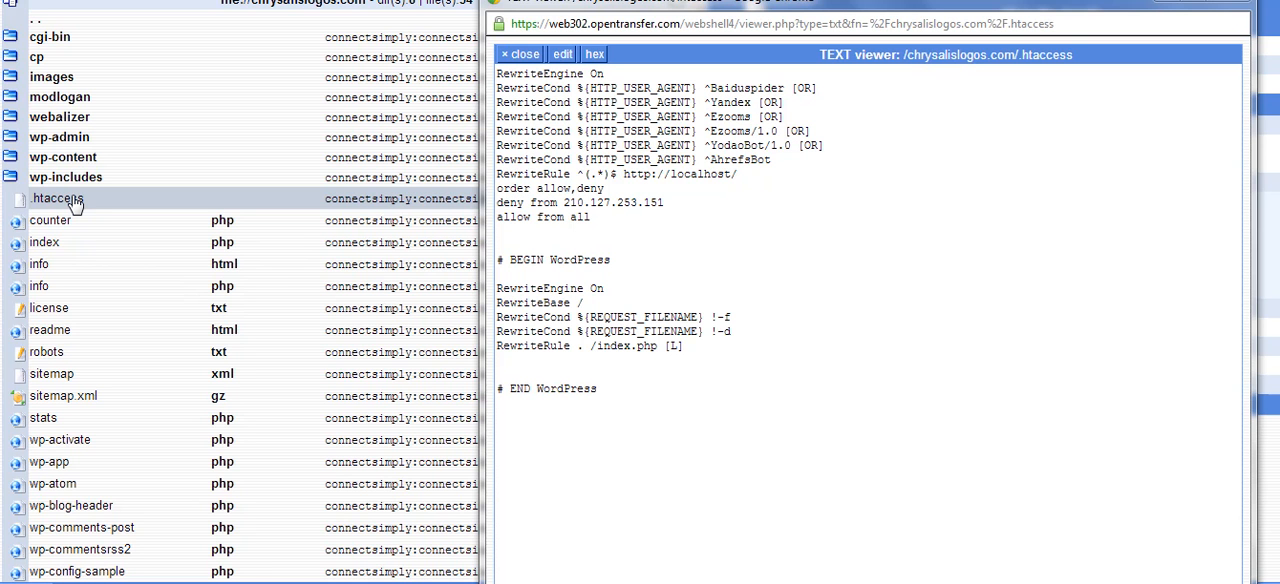
{"action": "mouse_move", "coordinate": [364, 270]}
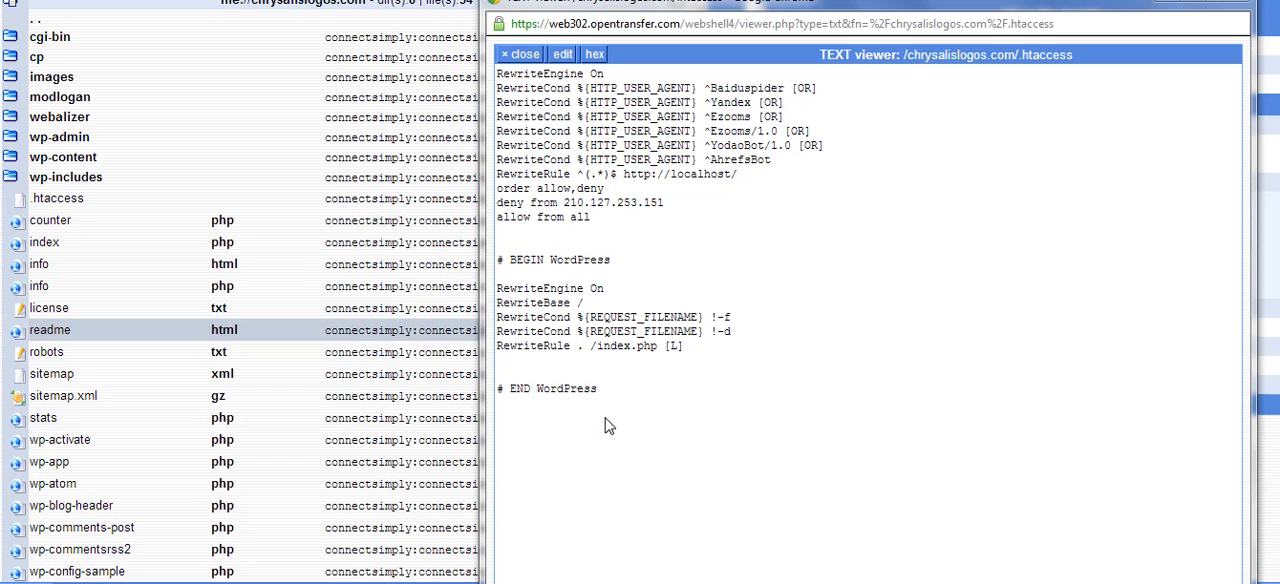
{"action": "mouse_move", "coordinate": [746, 300]}
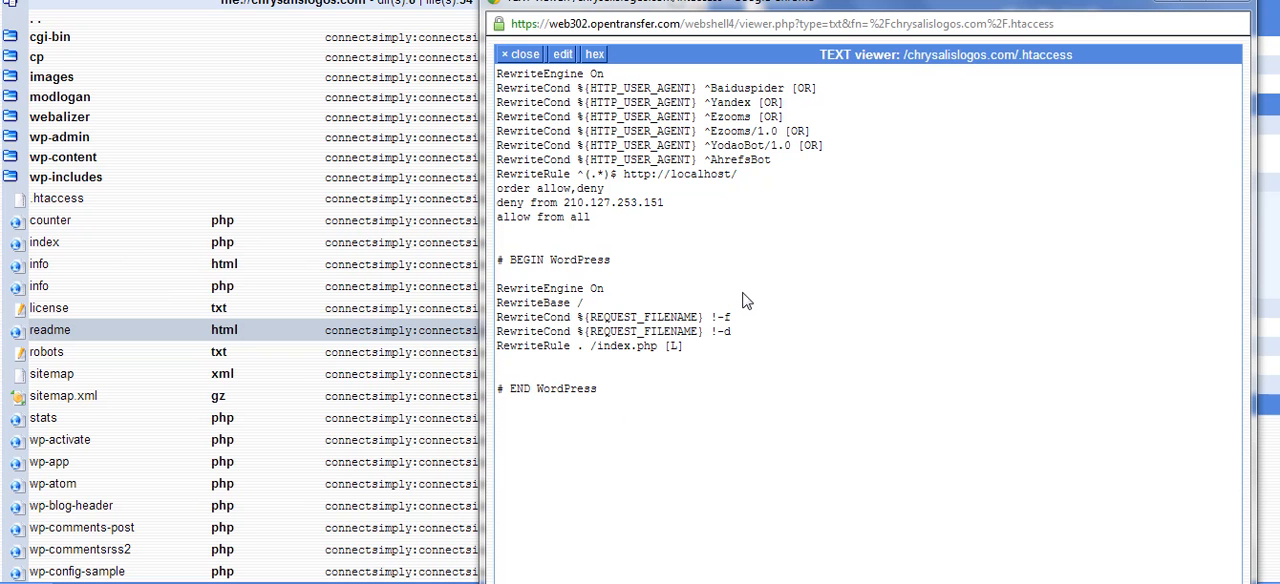
{"action": "mouse_move", "coordinate": [500, 76]}
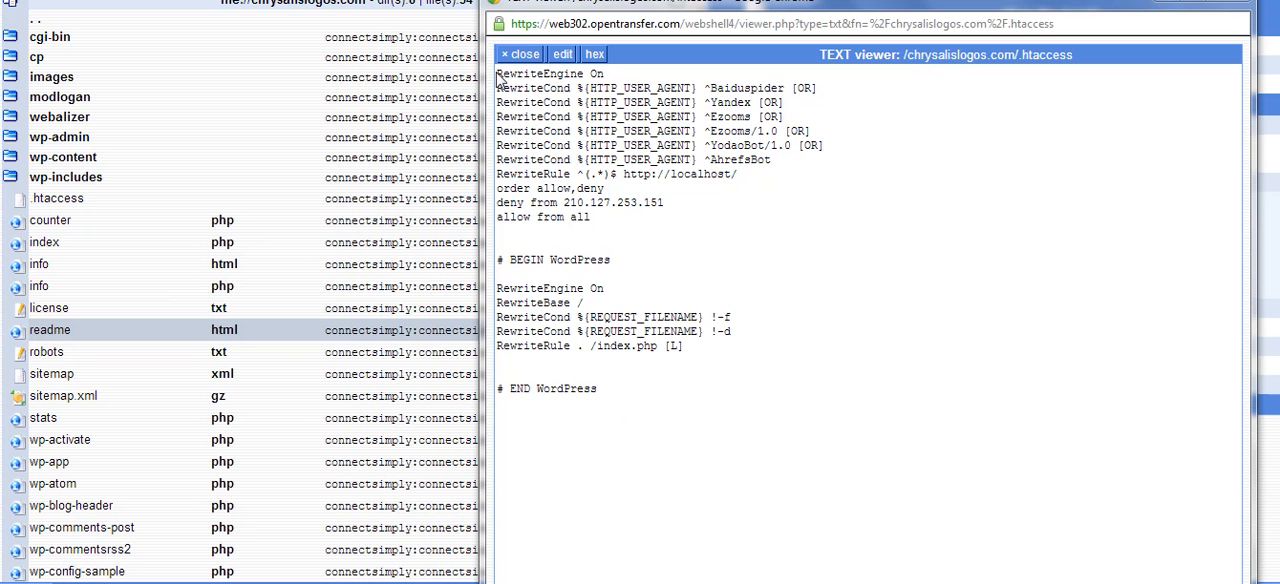
{"action": "left_click_drag", "start_coordinate": [496, 72], "coordinate": [592, 160]}
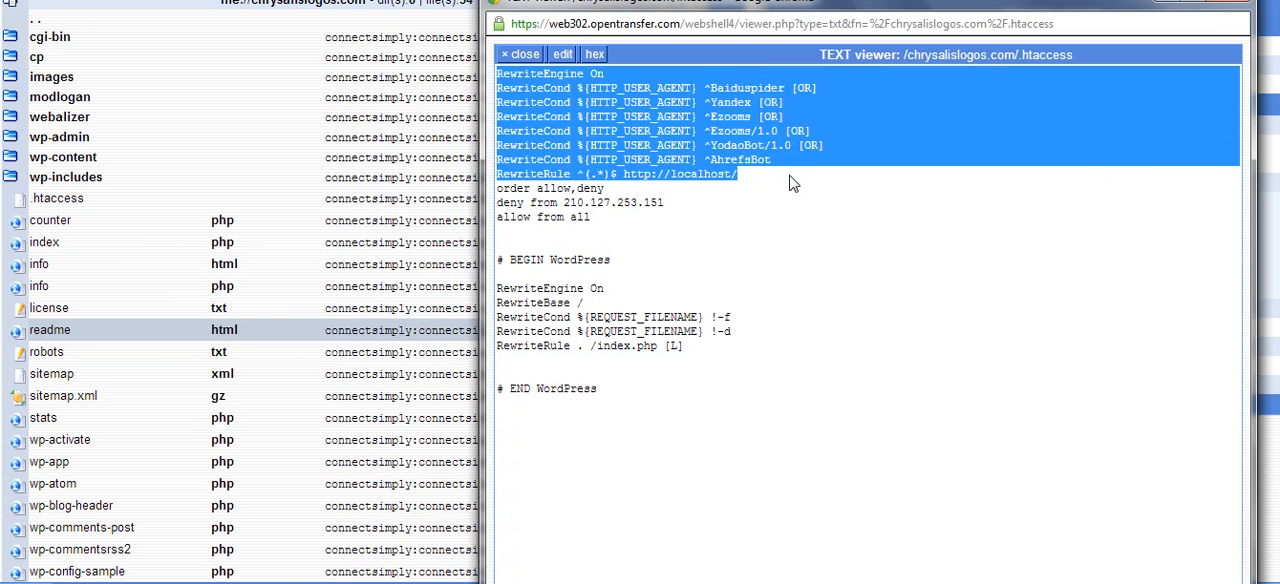
{"action": "mouse_move", "coordinate": [1232, 408]}
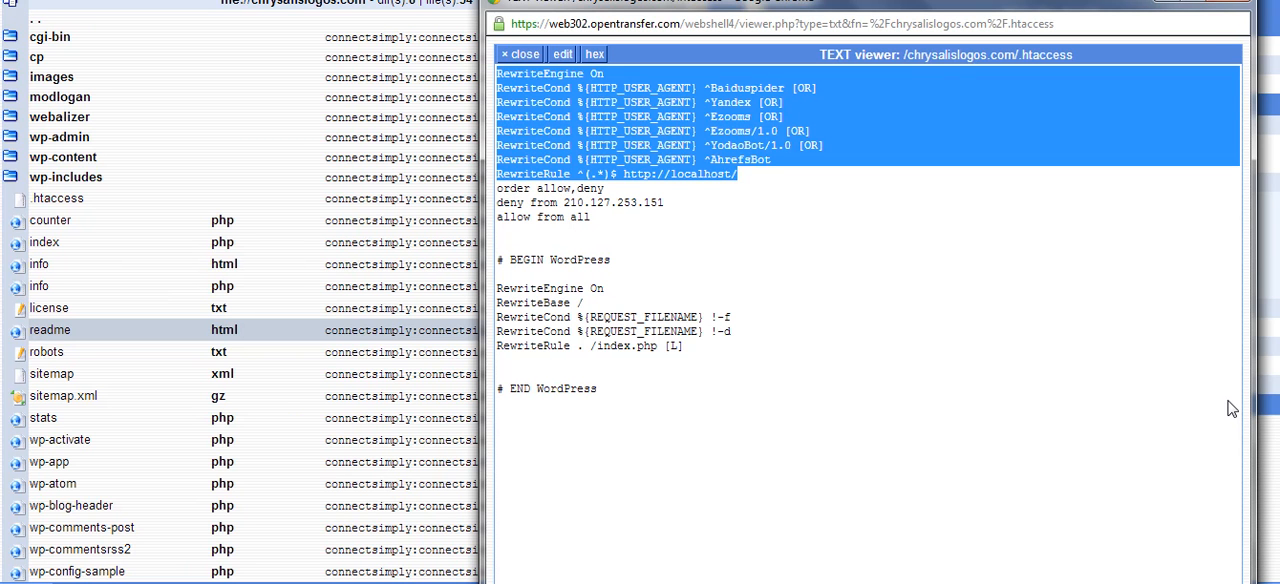
{"action": "mouse_move", "coordinate": [1096, 296]}
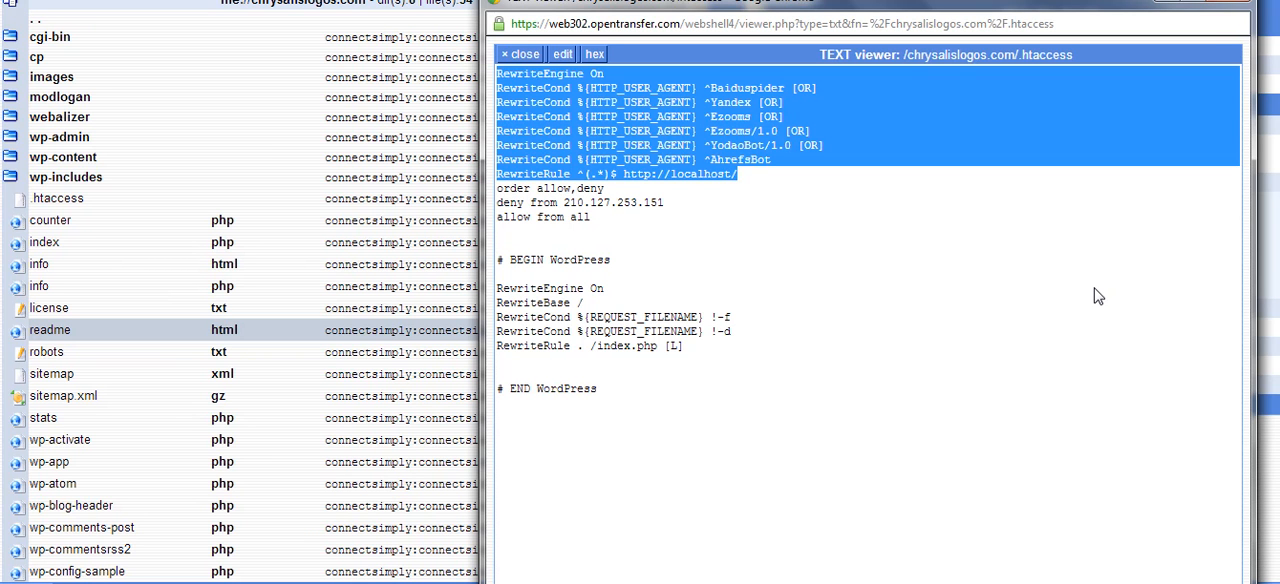
{"action": "mouse_move", "coordinate": [828, 150]}
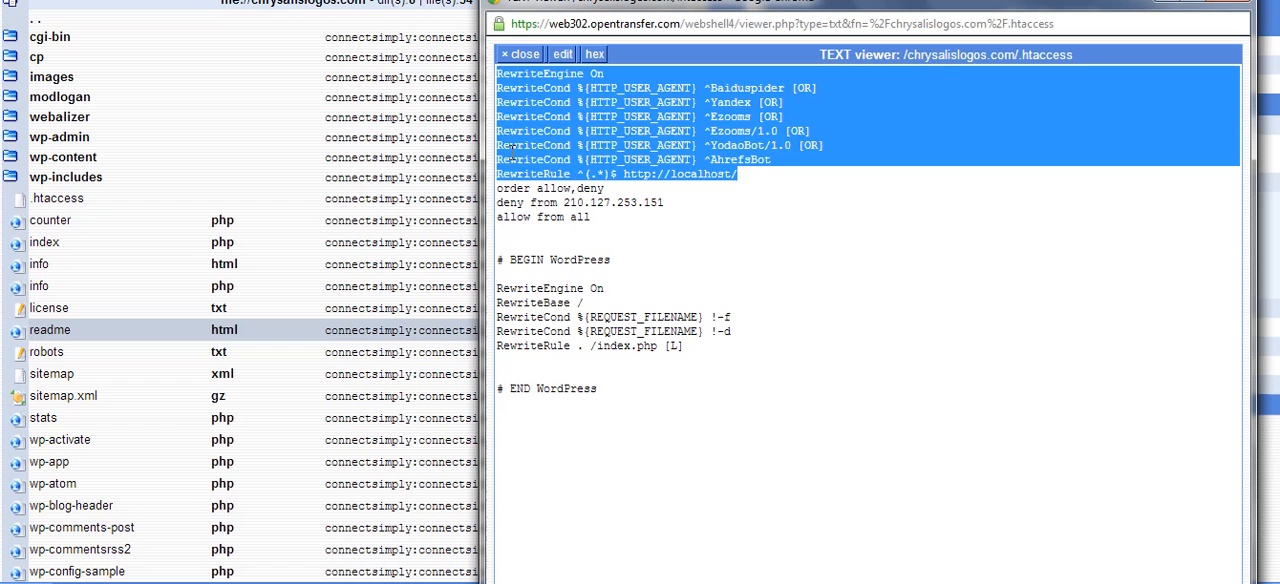
{"action": "mouse_move", "coordinate": [808, 176]}
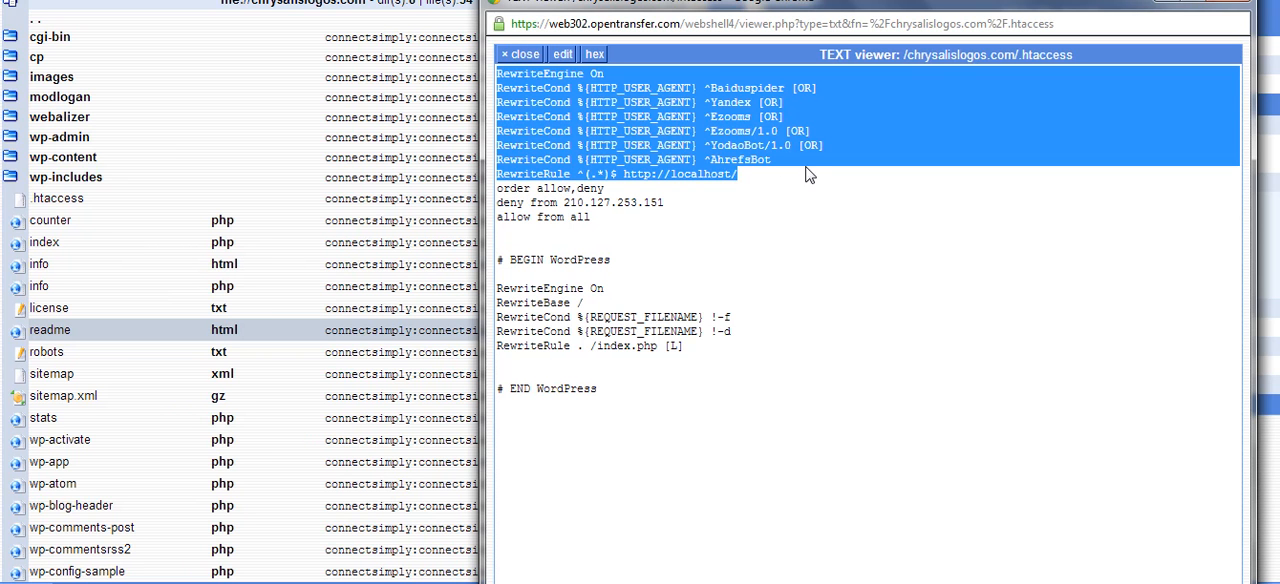
{"action": "mouse_move", "coordinate": [812, 194]}
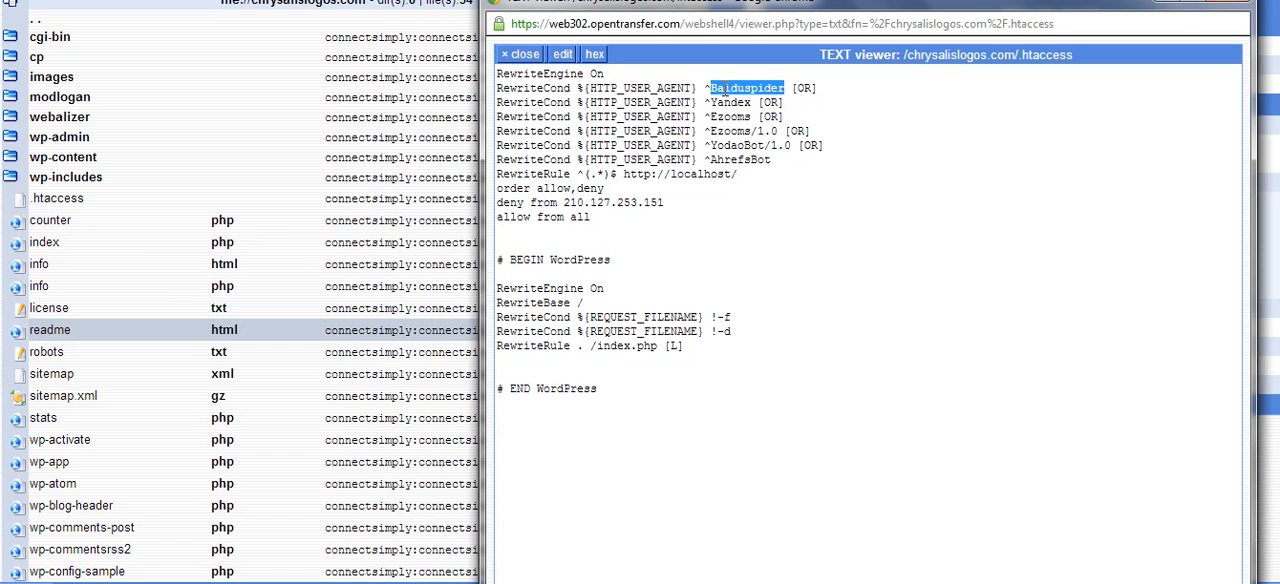
{"action": "right_click", "coordinate": [750, 88]}
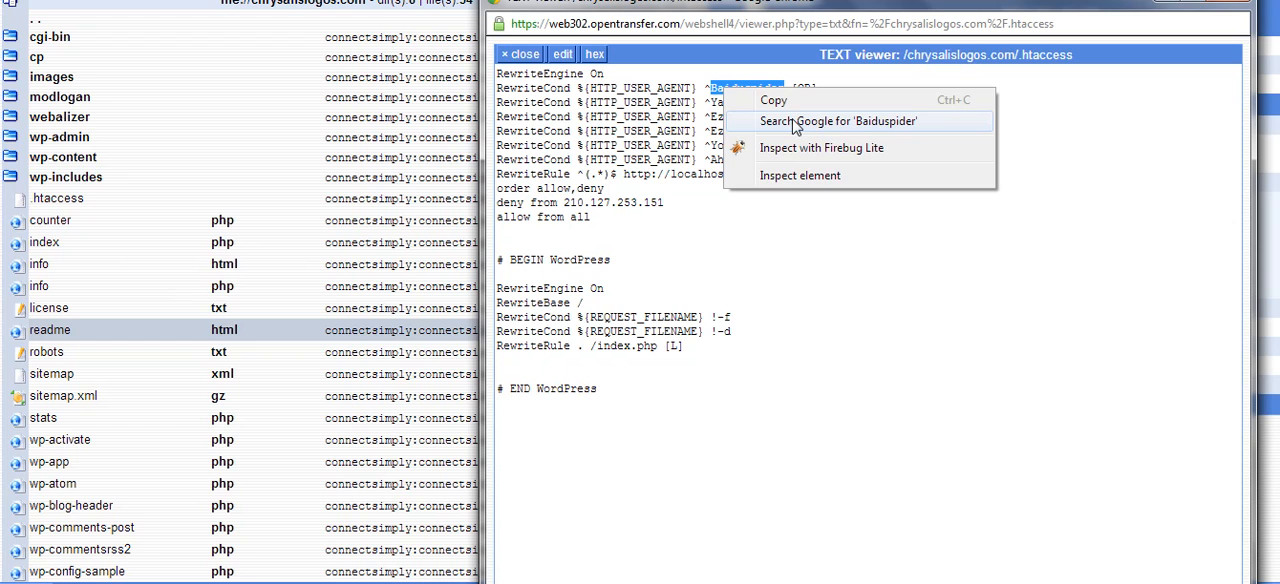
{"action": "left_click", "coordinate": [840, 120]}
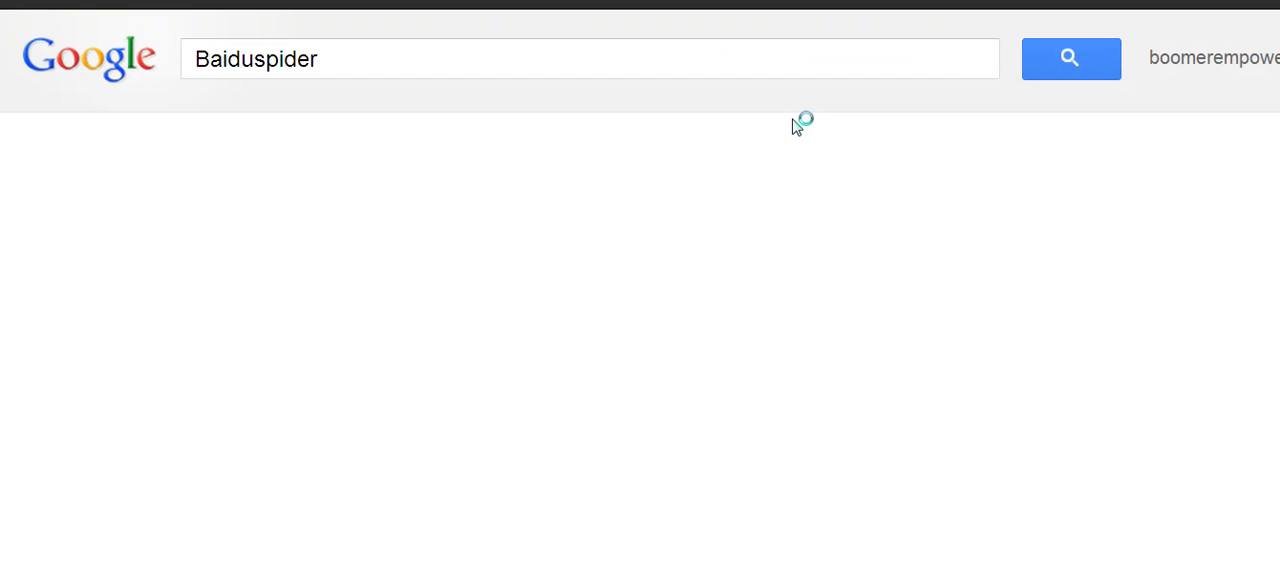
{"action": "left_click", "coordinate": [1070, 58]}
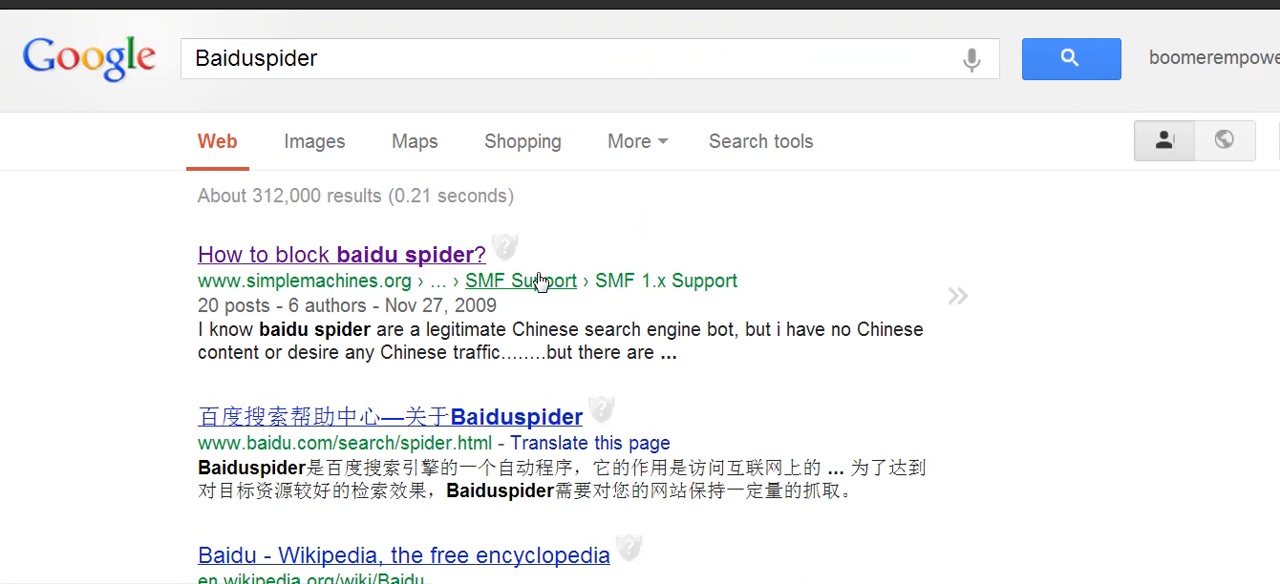
{"action": "mouse_move", "coordinate": [380, 260]}
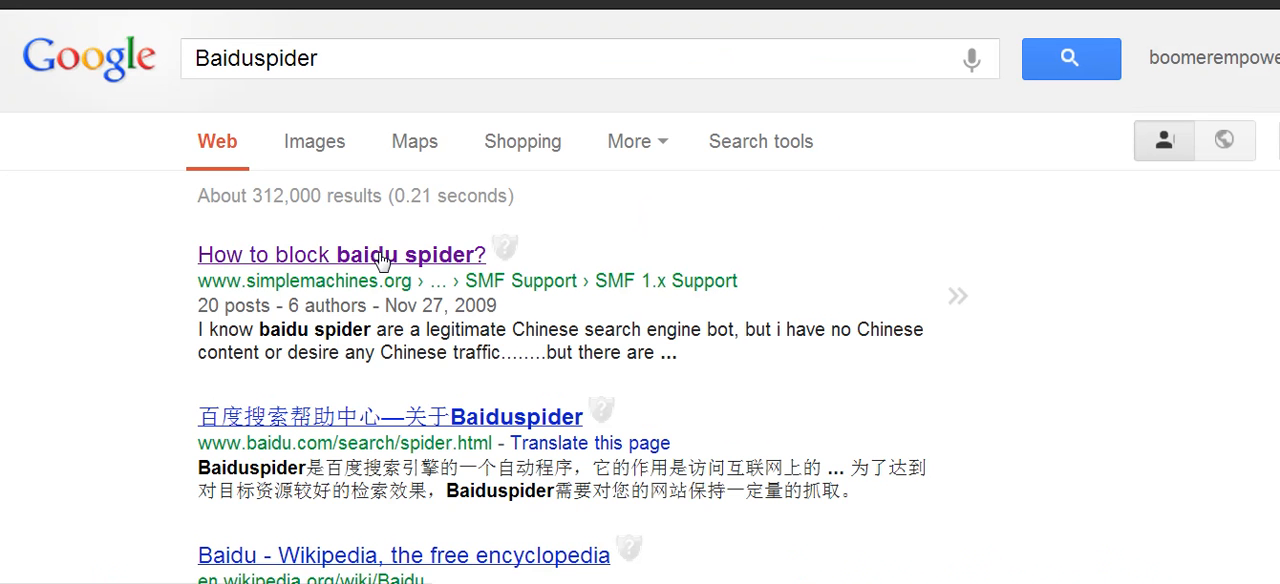
{"action": "mouse_move", "coordinate": [436, 390]}
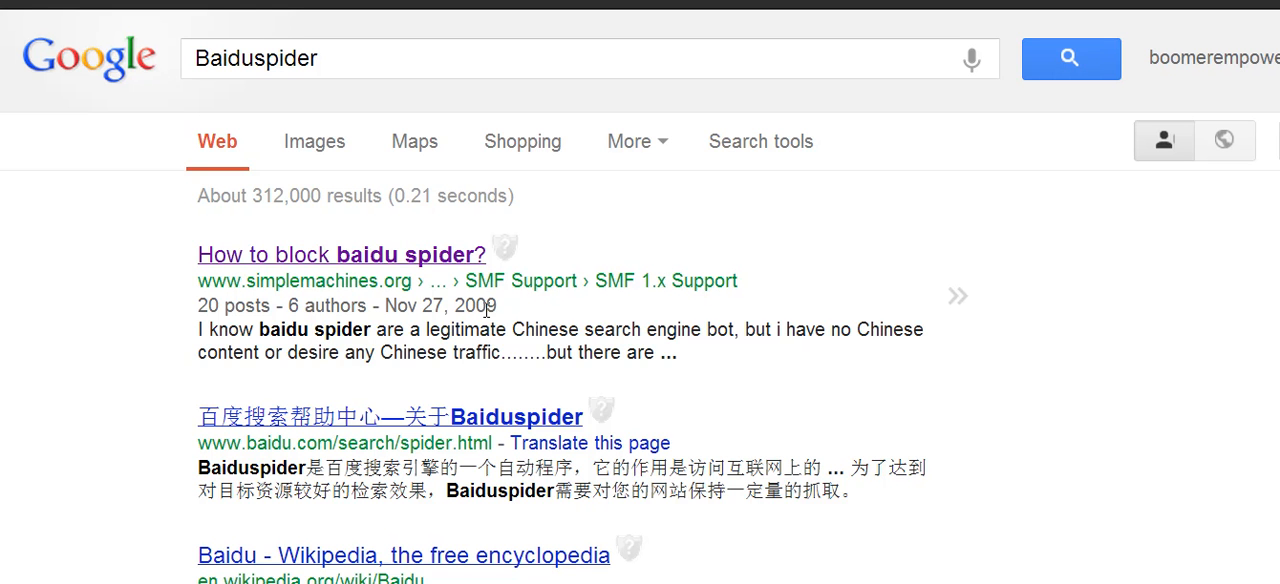
{"action": "mouse_move", "coordinate": [448, 352]}
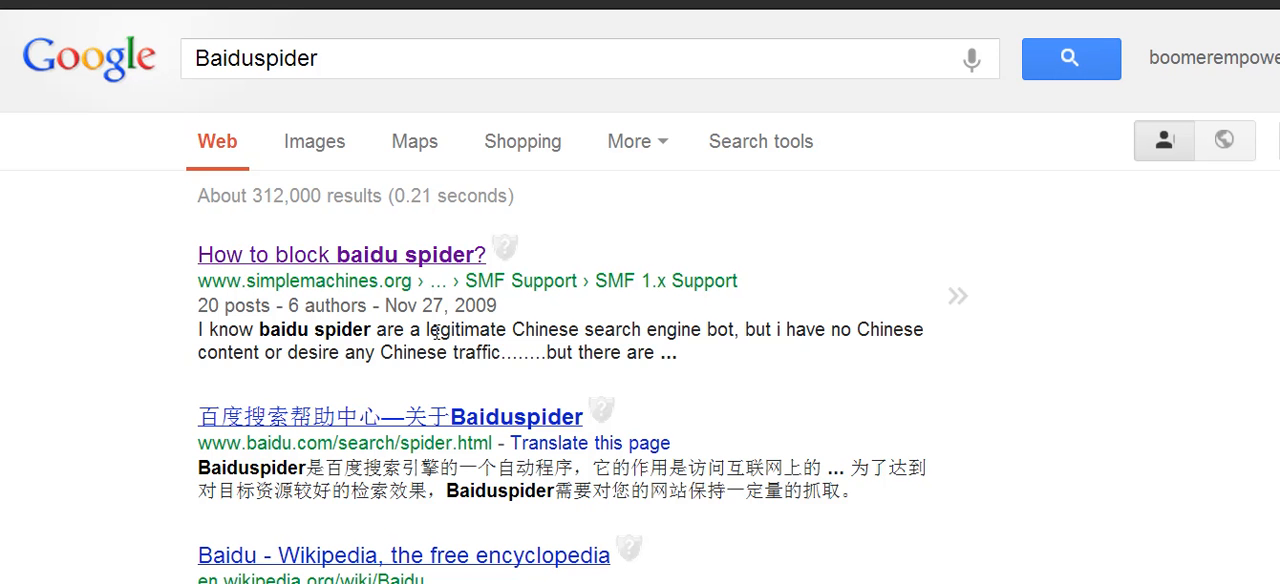
{"action": "mouse_move", "coordinate": [374, 64]}
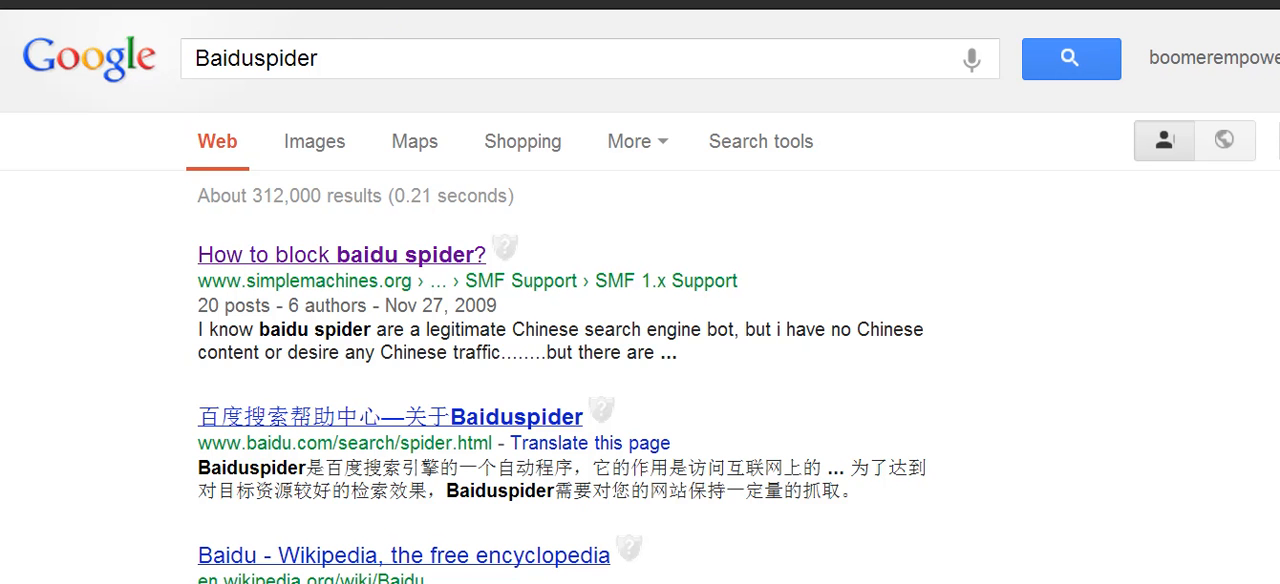
{"action": "mouse_move", "coordinate": [388, 250]}
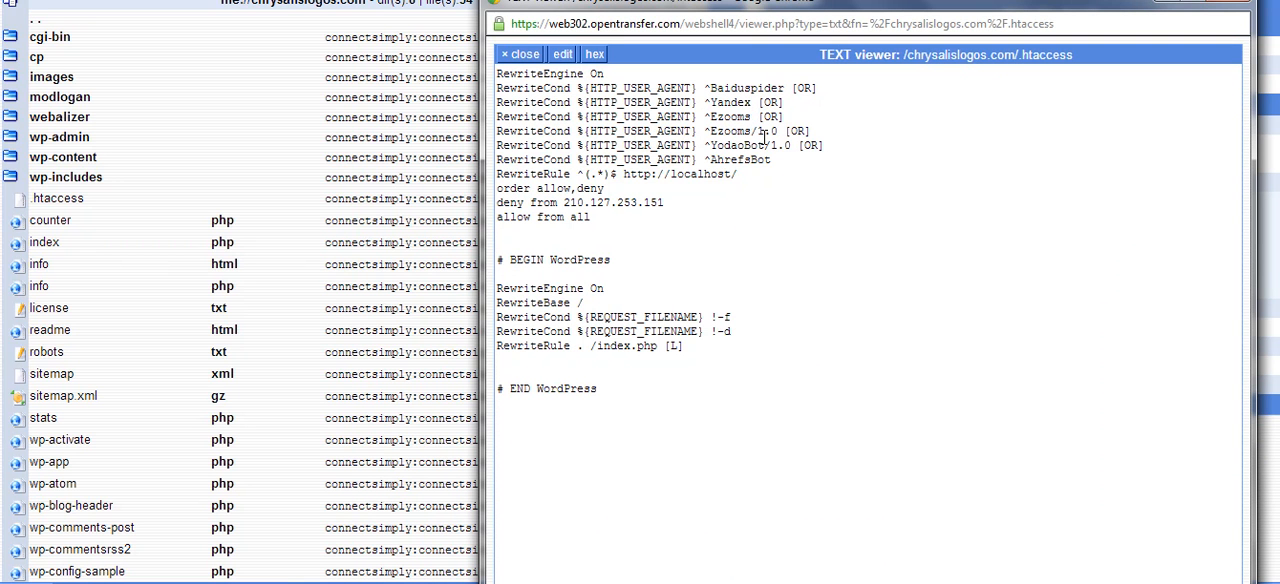
{"action": "mouse_move", "coordinate": [776, 170]}
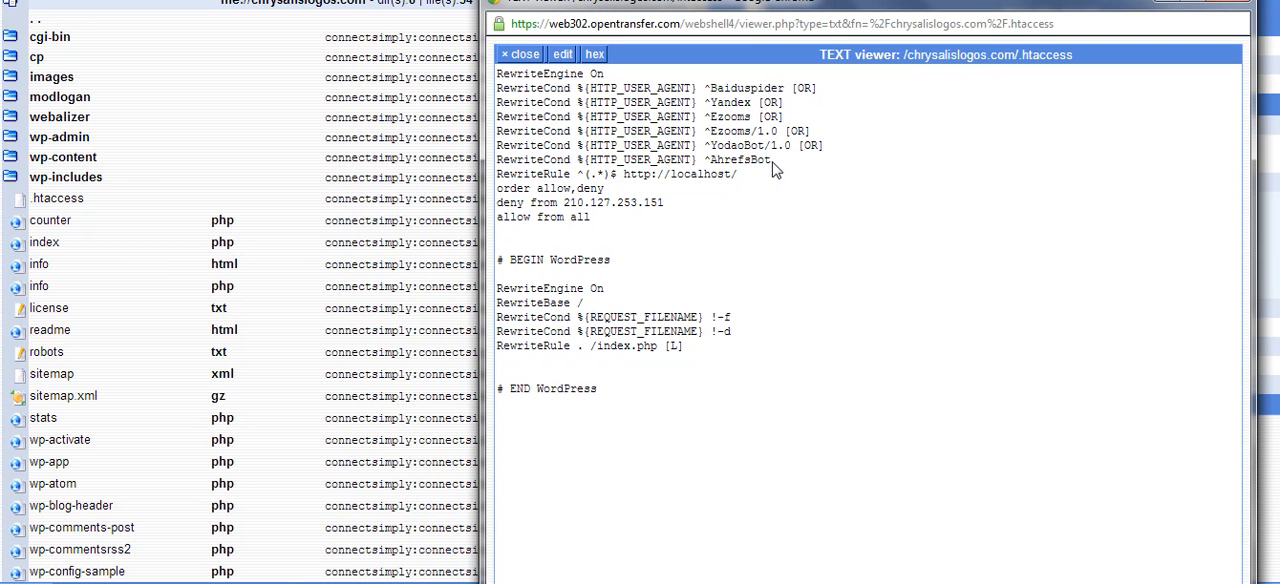
Select the bot name 'AhrefsBot' in the .htaccess viewer to look it up.
{"action": "double_click", "coordinate": [740, 160]}
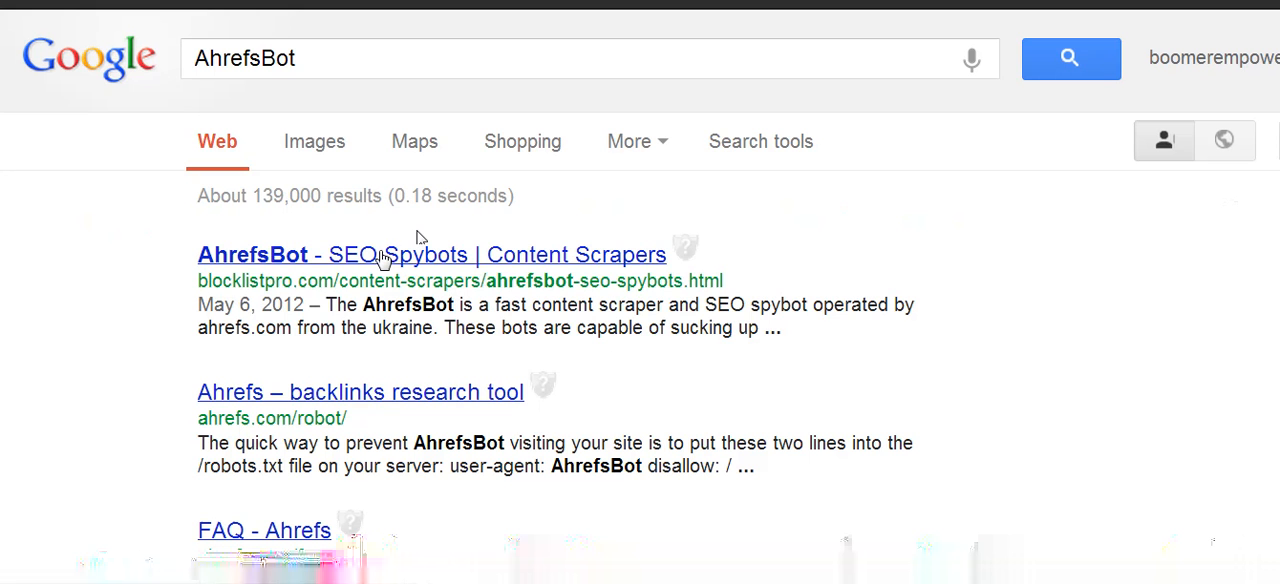
{"action": "mouse_move", "coordinate": [492, 336]}
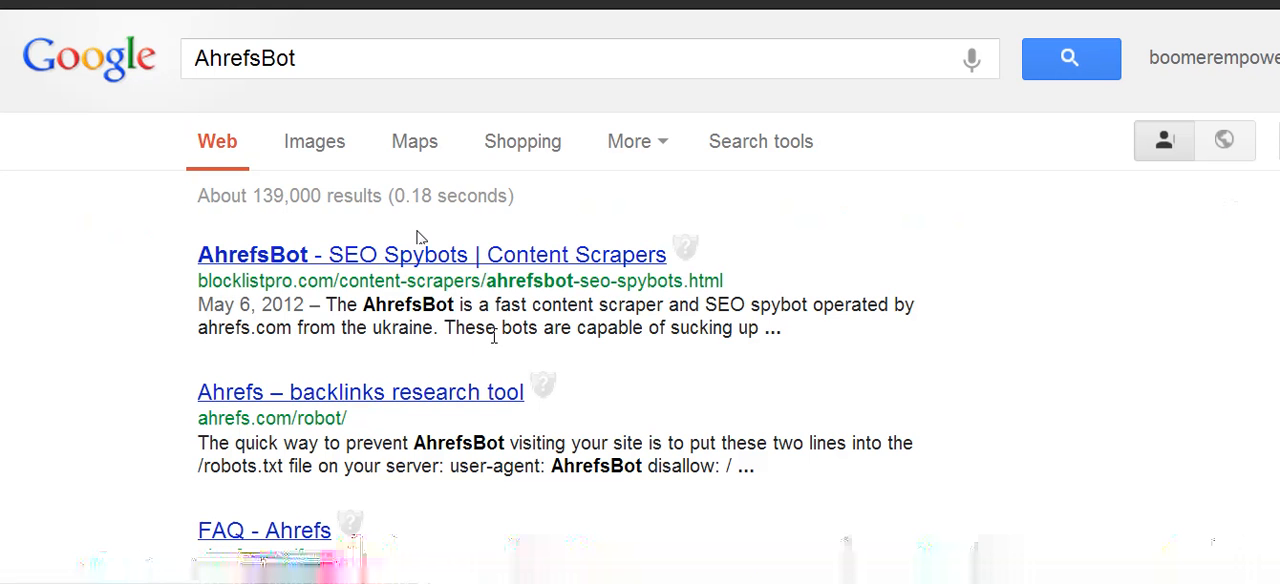
{"action": "mouse_move", "coordinate": [666, 118]}
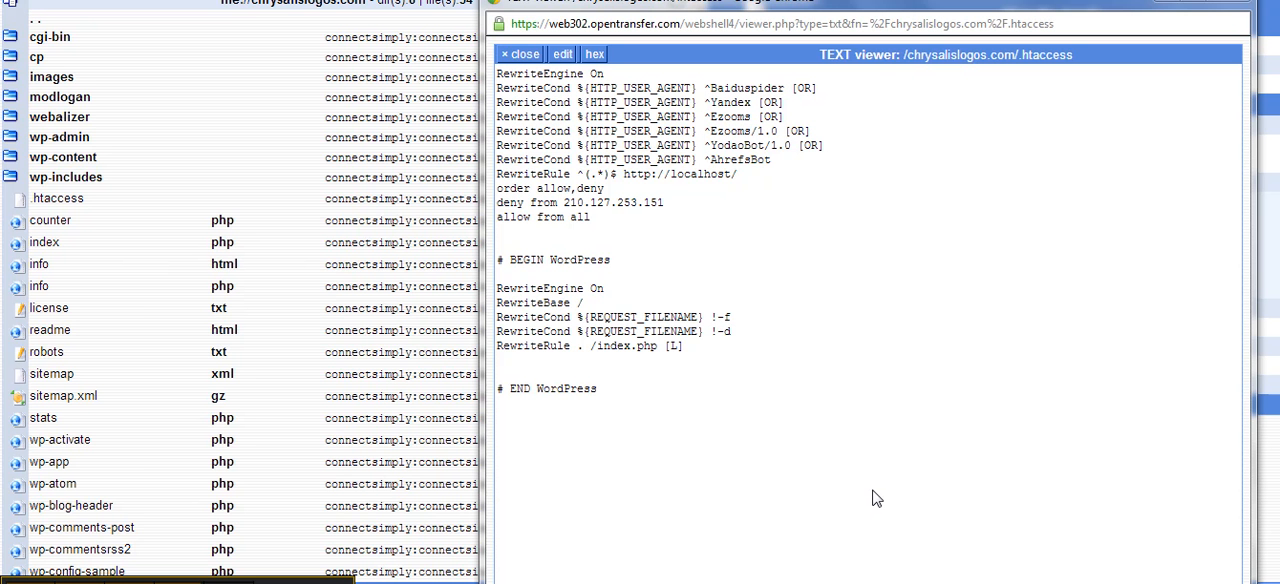
{"action": "mouse_move", "coordinate": [704, 88]}
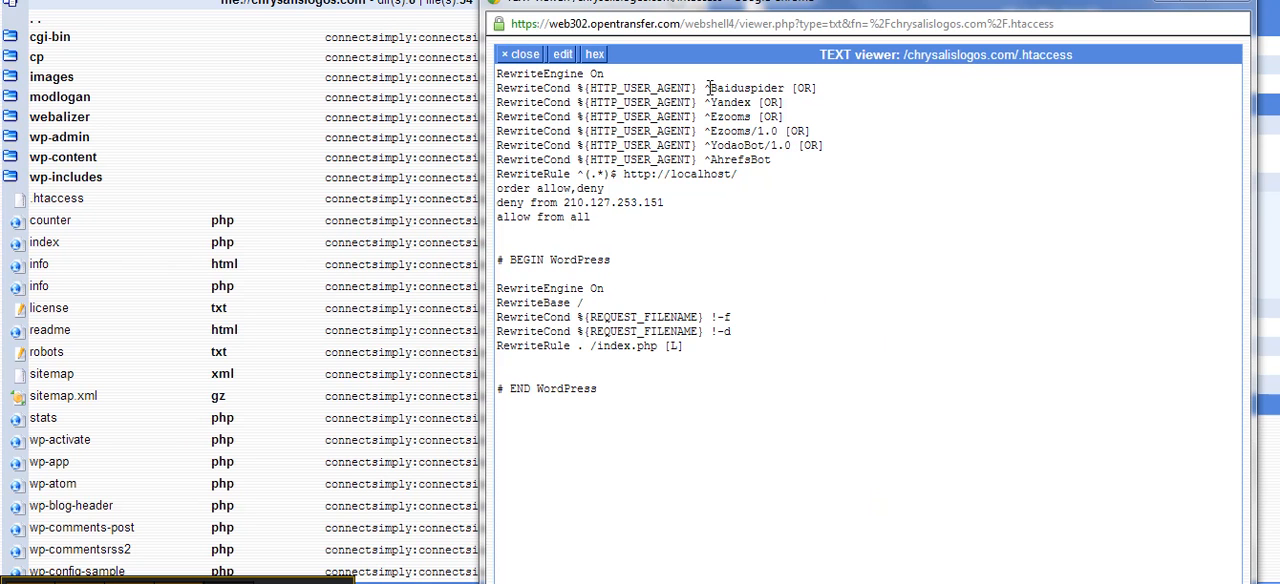
{"action": "mouse_move", "coordinate": [724, 190]}
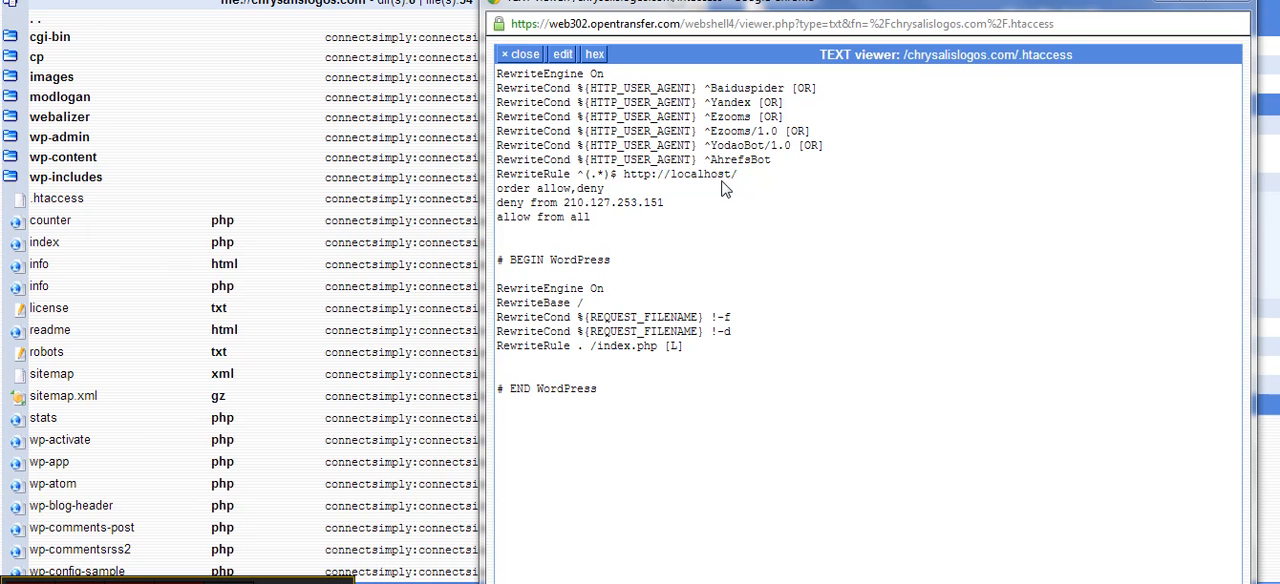
{"action": "mouse_move", "coordinate": [712, 196]}
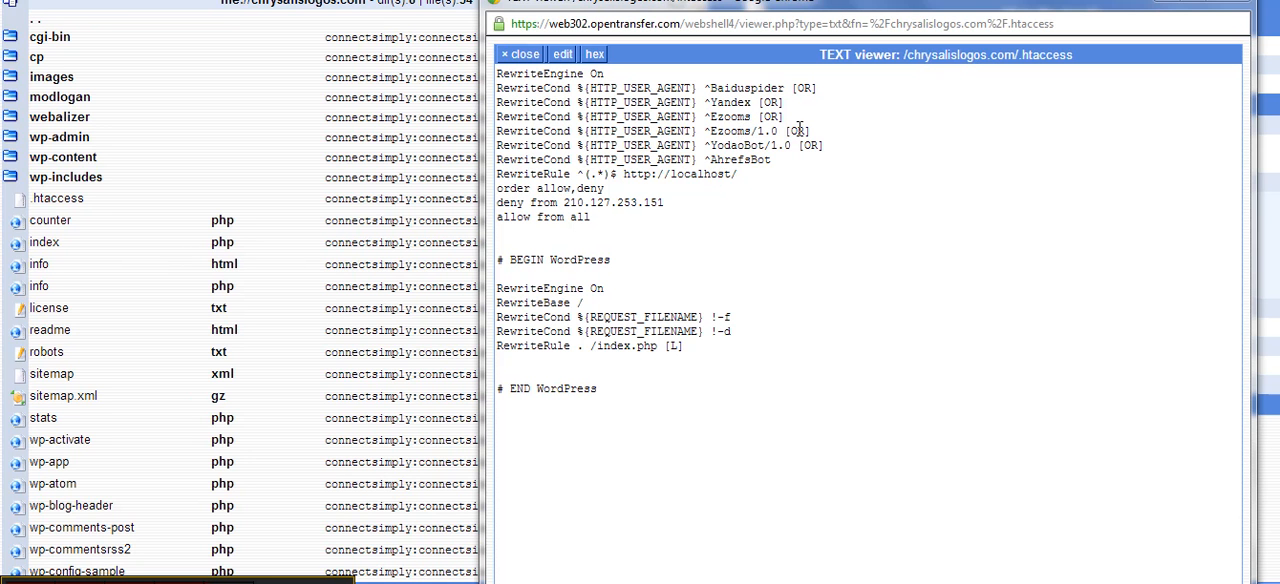
{"action": "mouse_move", "coordinate": [976, 216]}
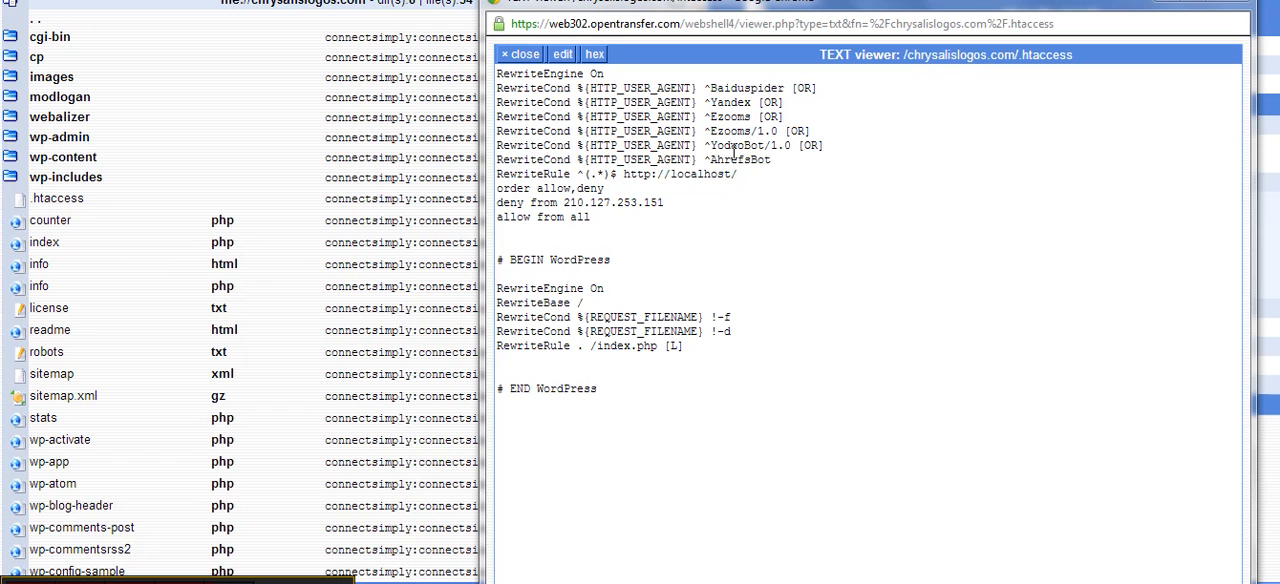
{"action": "mouse_move", "coordinate": [840, 260]}
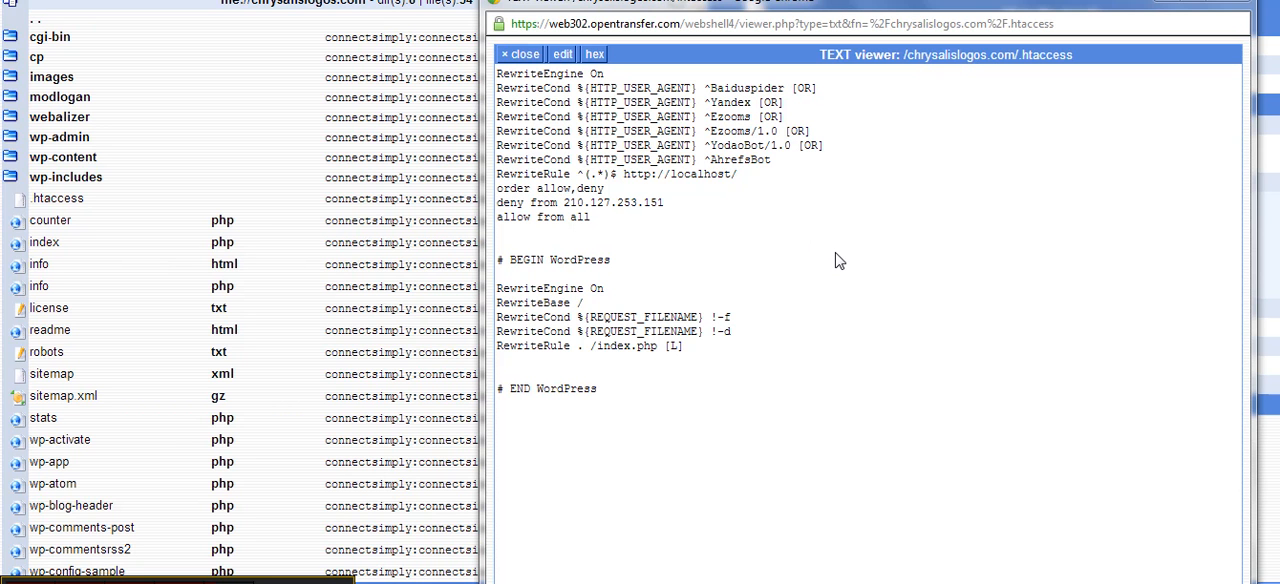
{"action": "mouse_move", "coordinate": [804, 164]}
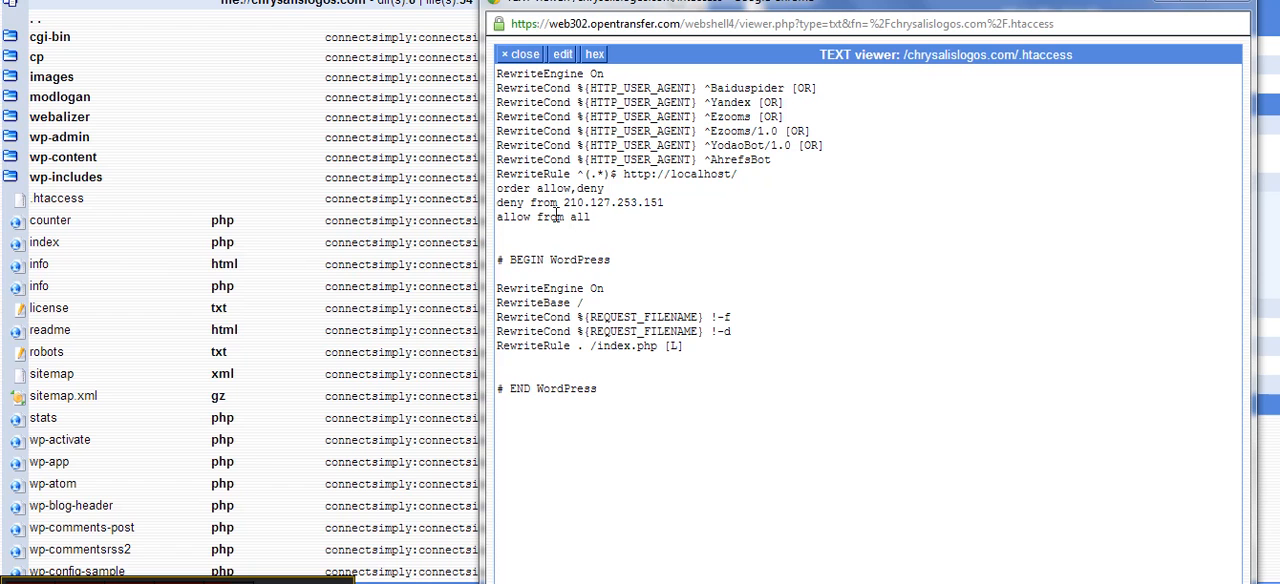
{"action": "mouse_move", "coordinate": [554, 206]}
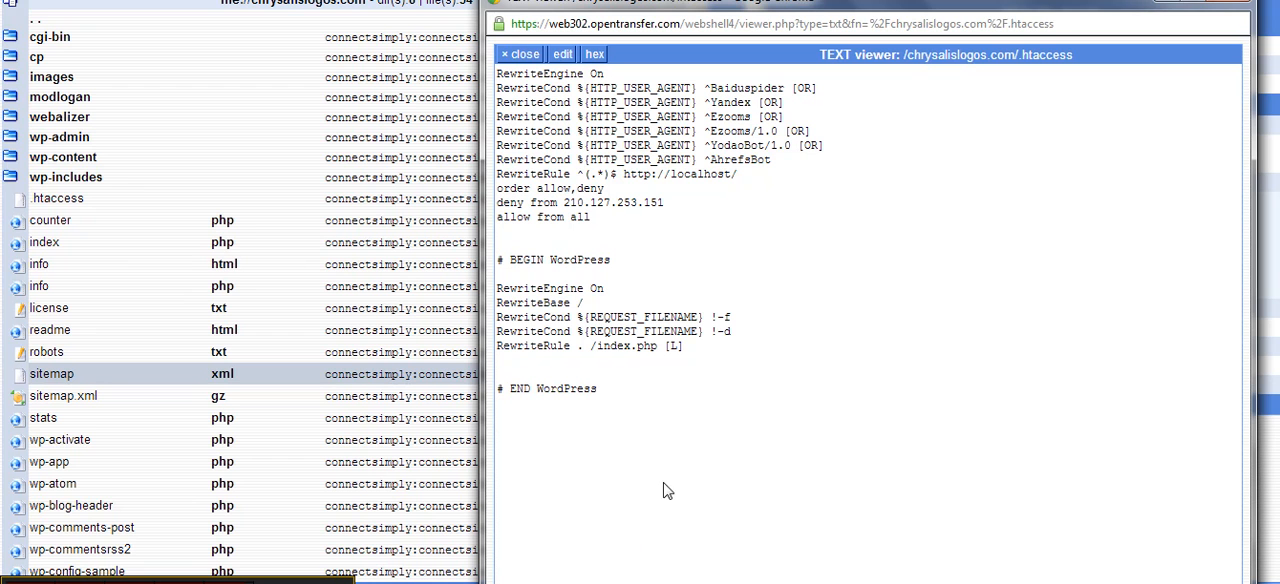
{"action": "mouse_move", "coordinate": [804, 444]}
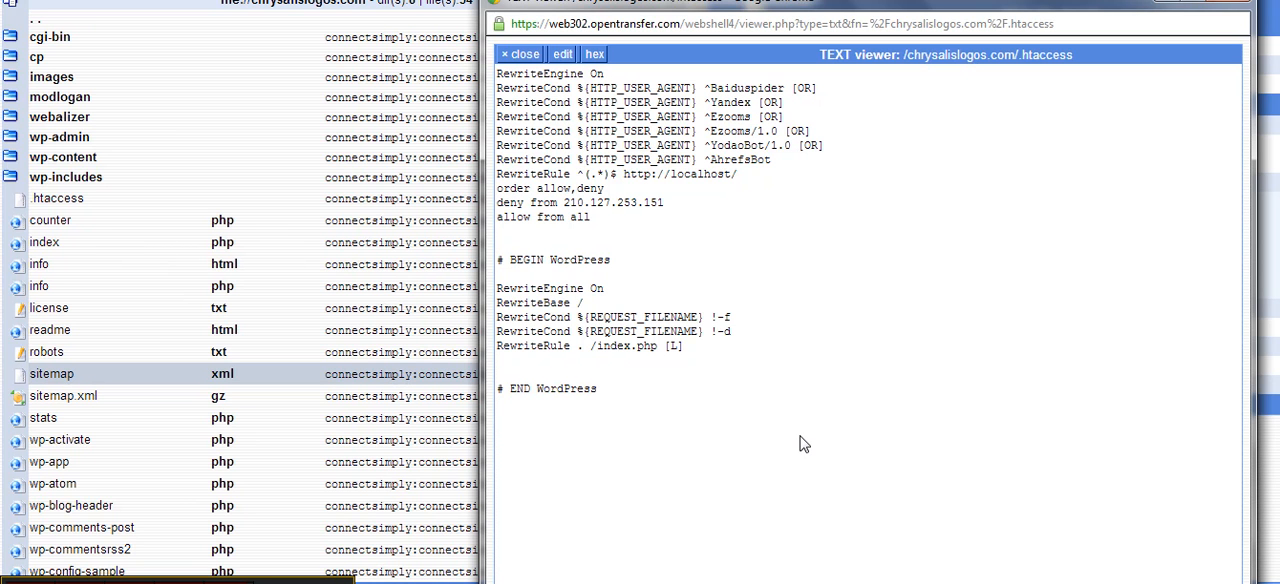